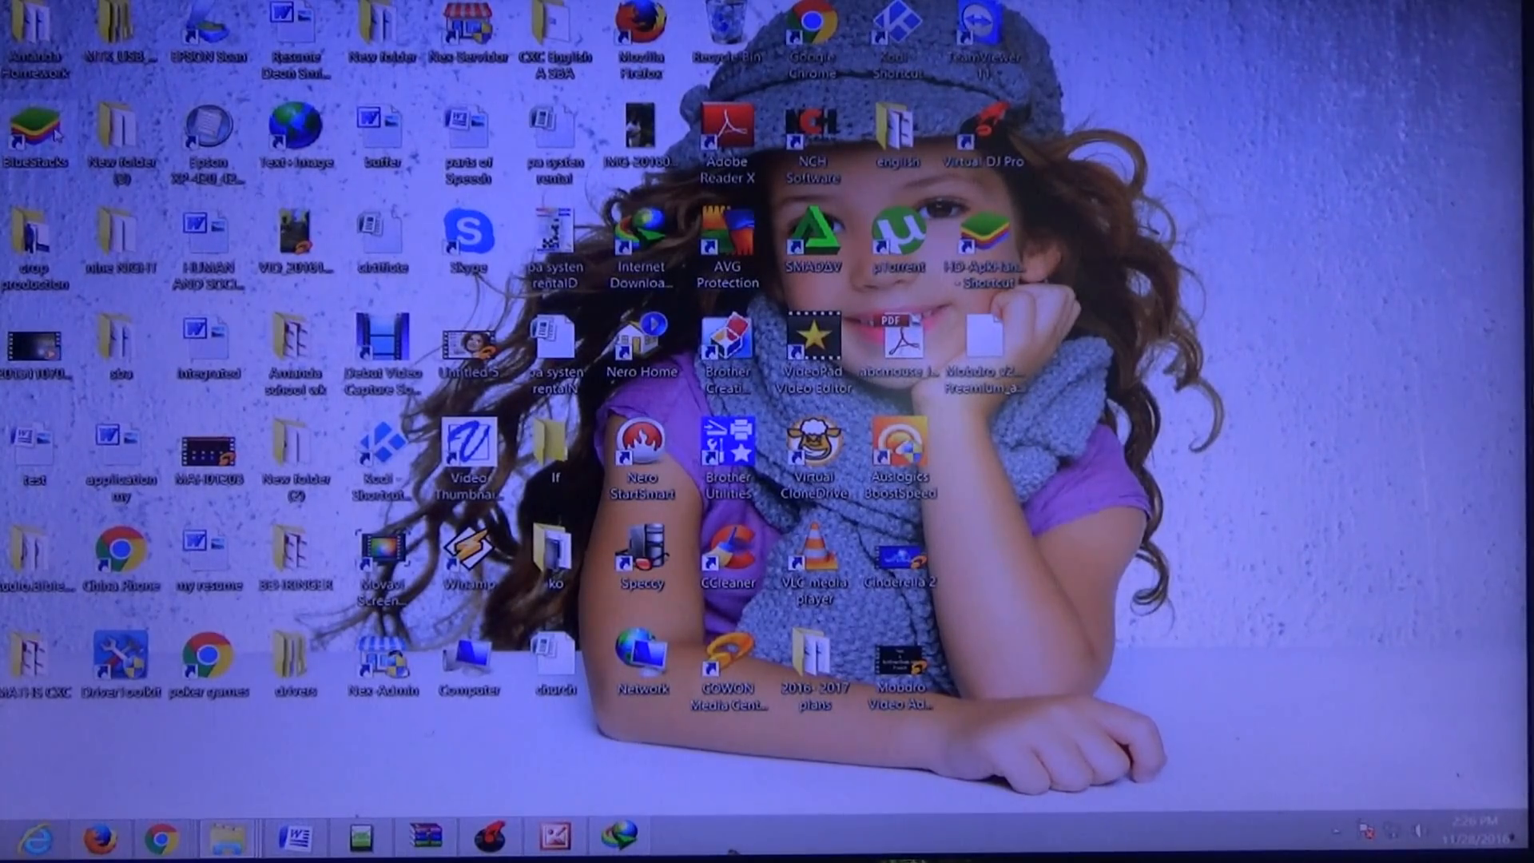
# - Show the Properties dialog of the BlueStacks desktop shortcut with its target path
pyautogui.rightClick(37, 134)
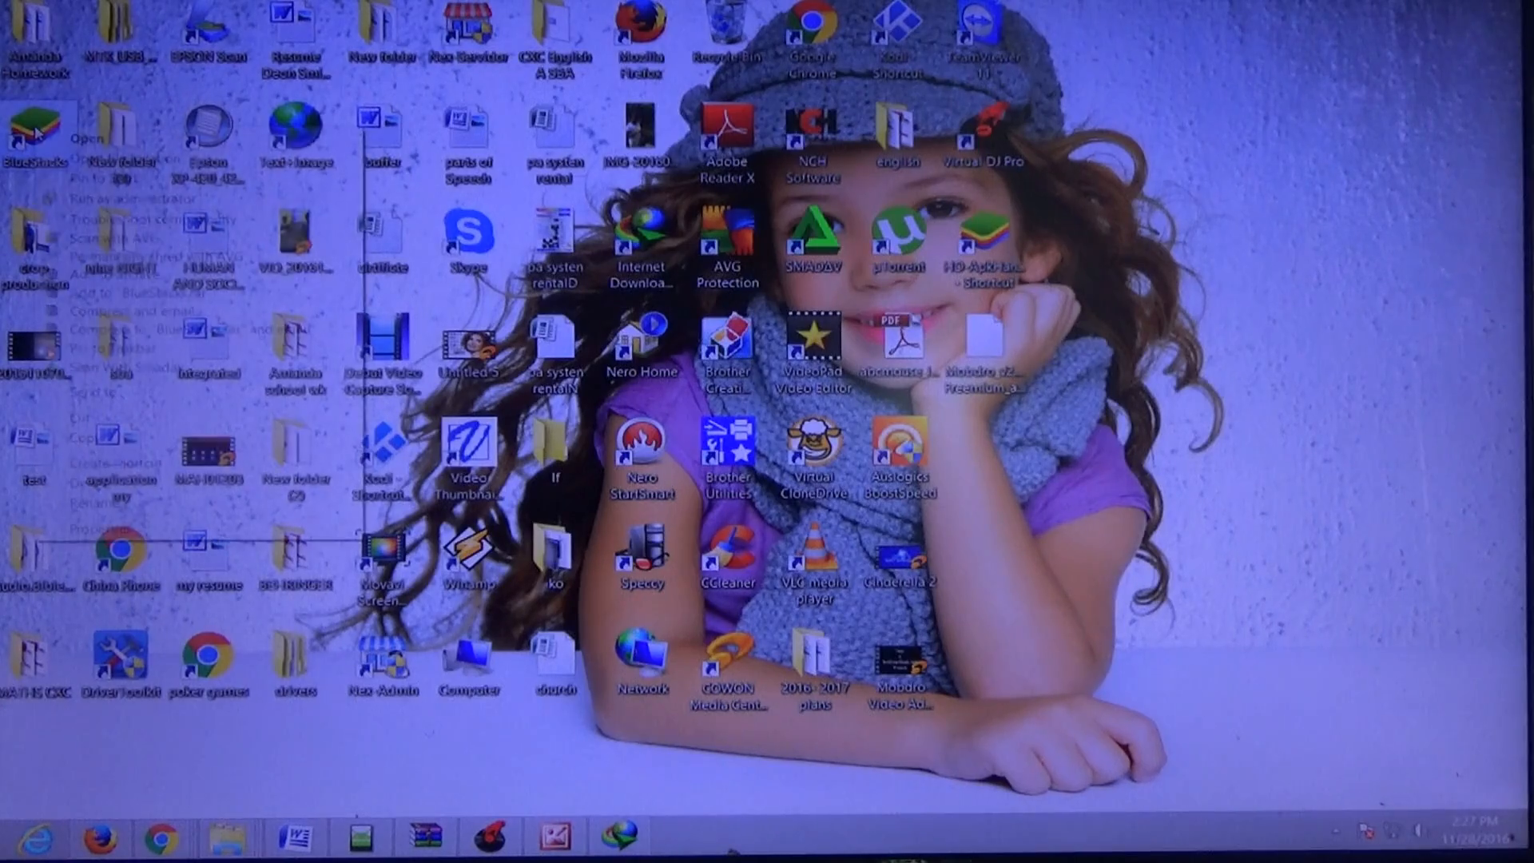
pyautogui.rightClick(29, 117)
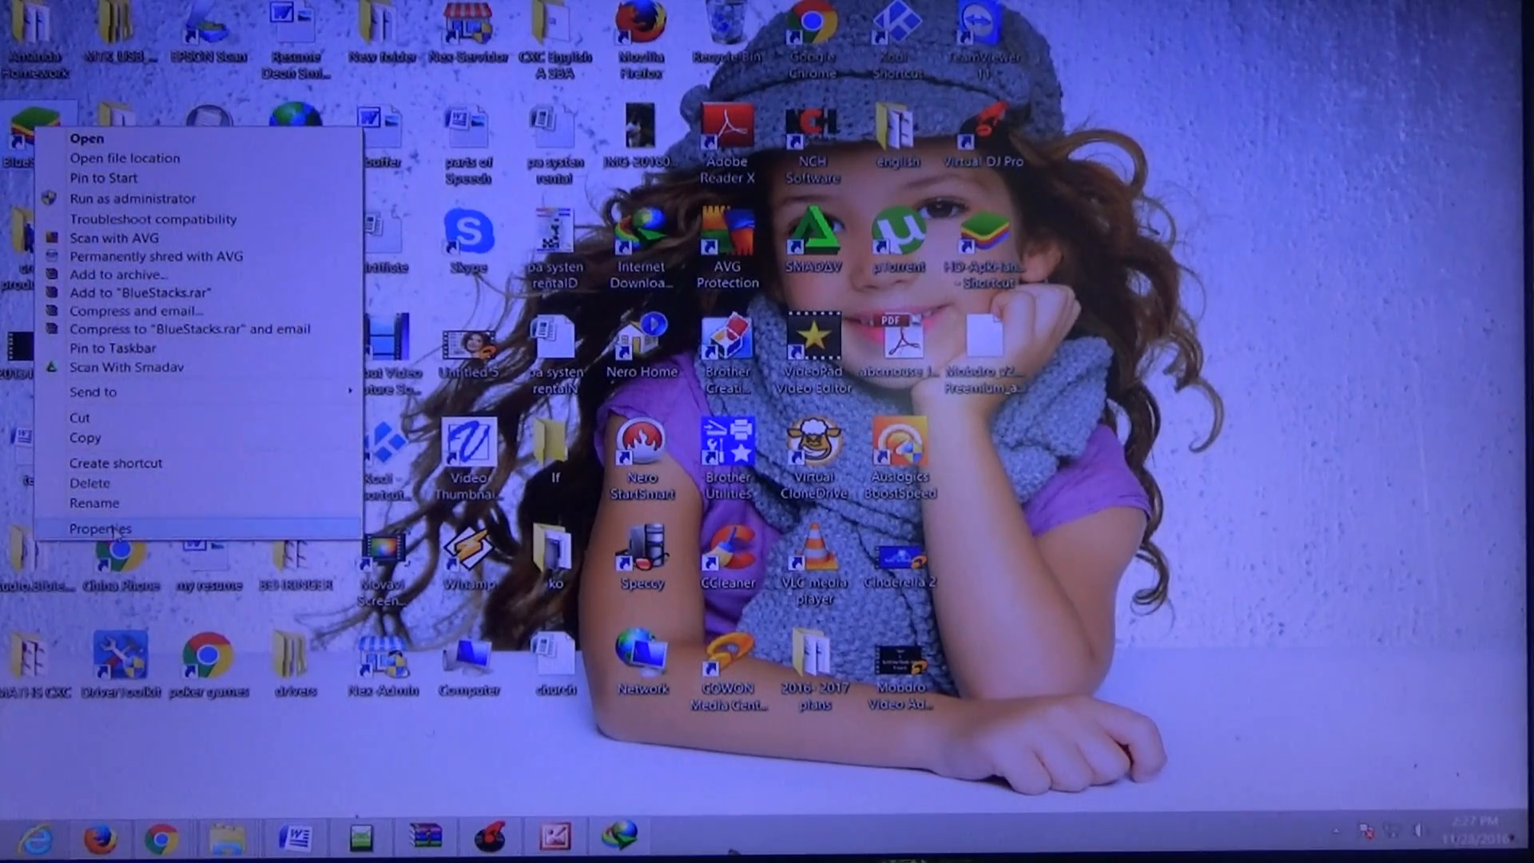
pyautogui.click(99, 529)
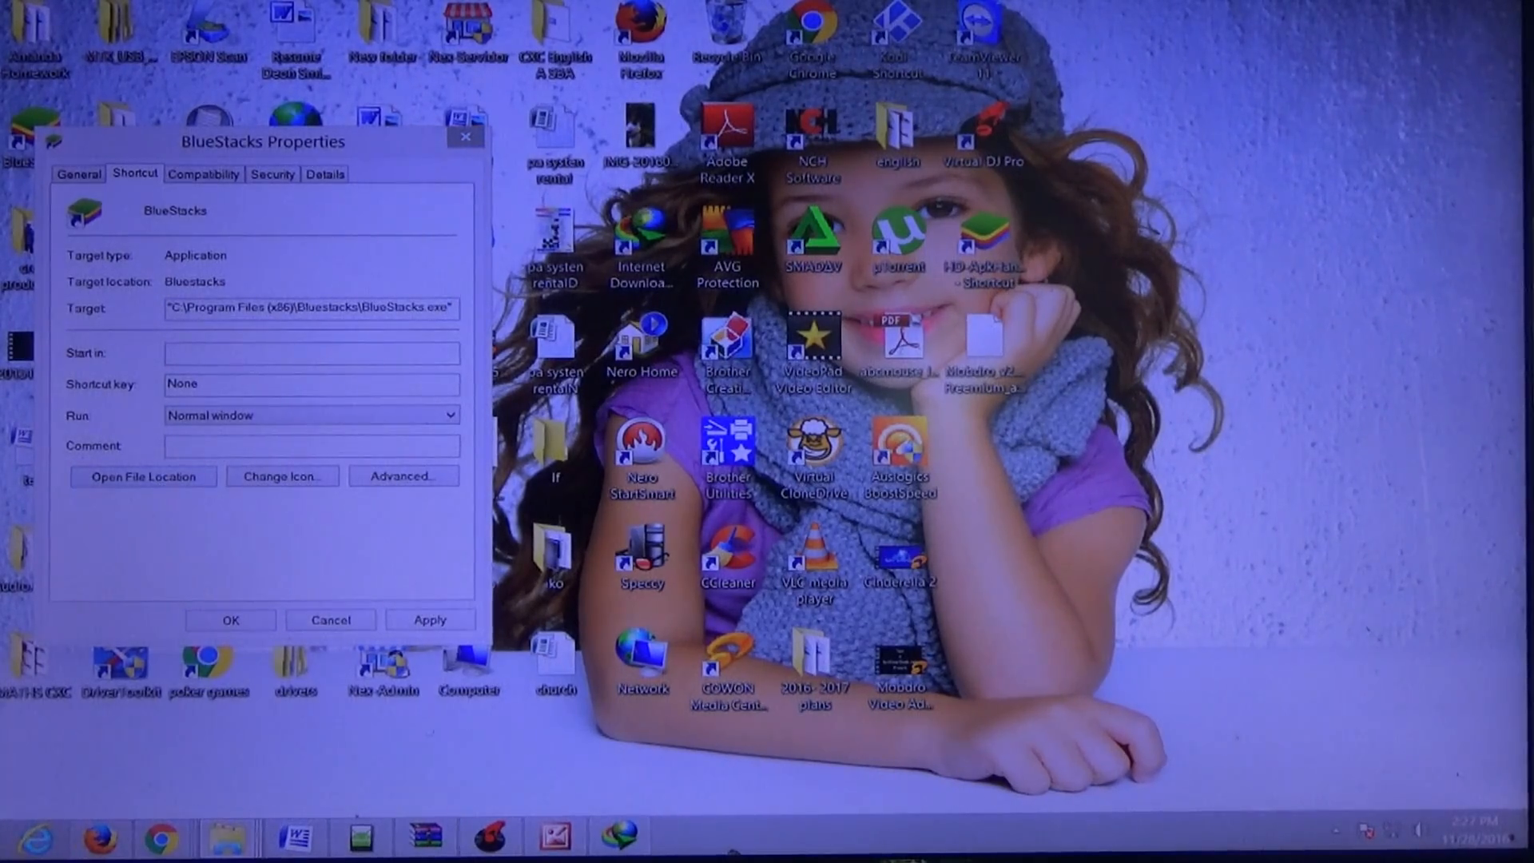
# - Go to the shortcut's file location and select an HD-ApkHandler file in the BlueStacks folder
pyautogui.click(144, 477)
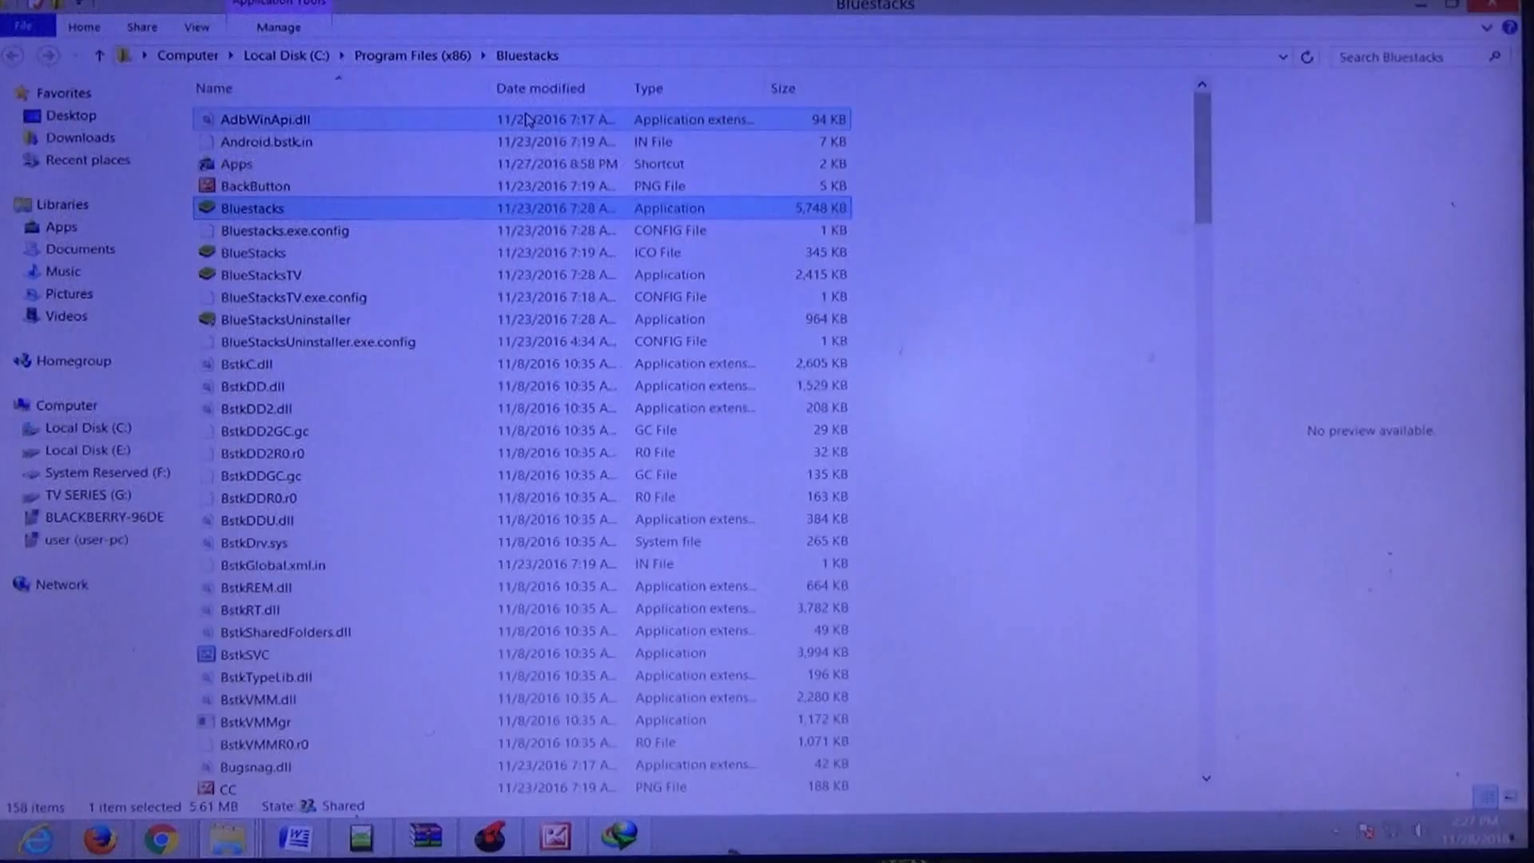
pyautogui.scroll(-3)
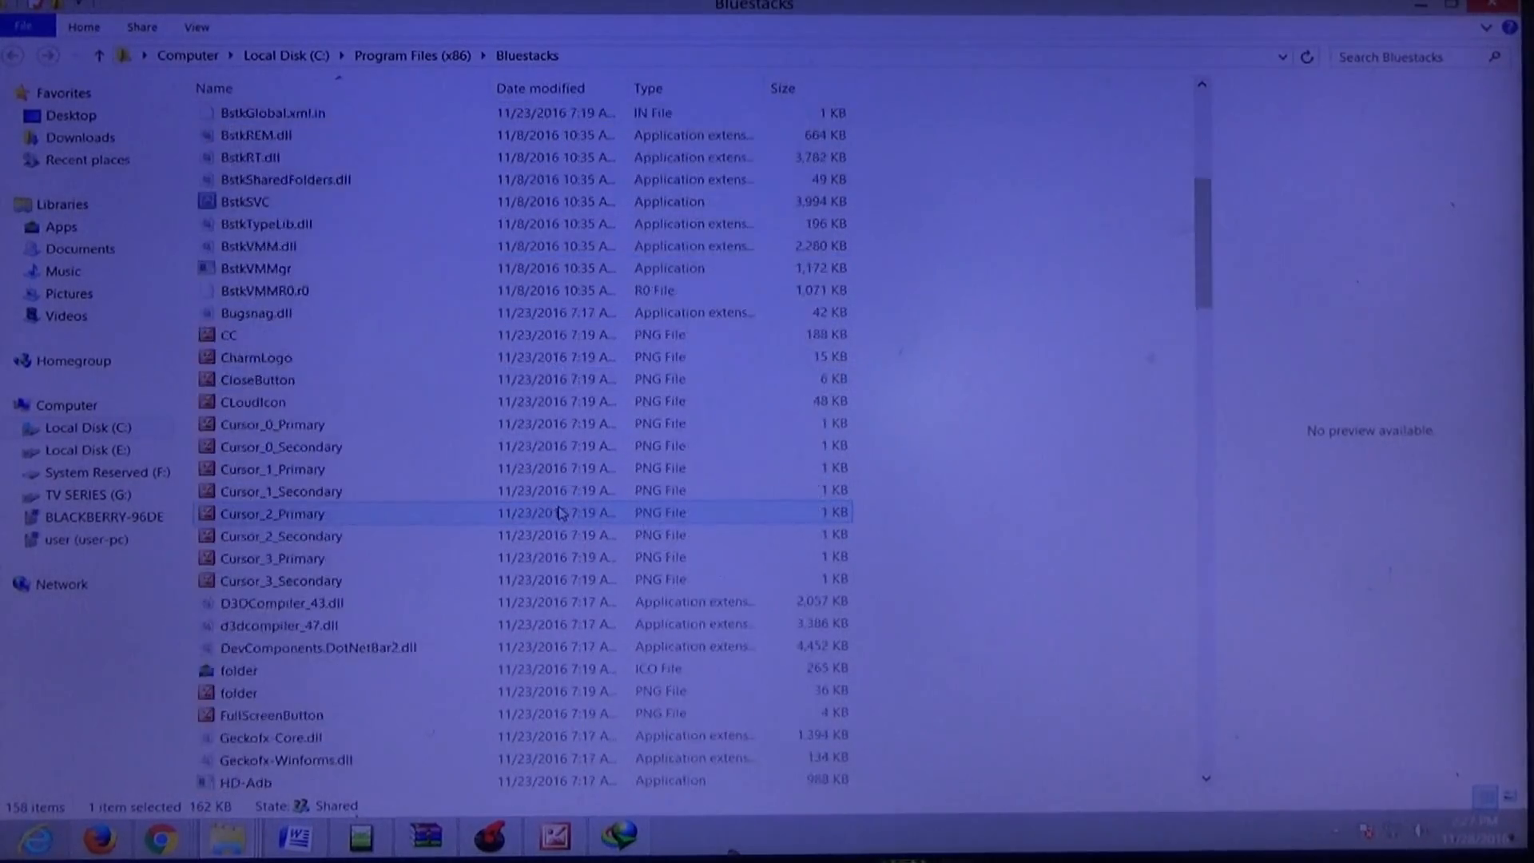
pyautogui.scroll(-3)
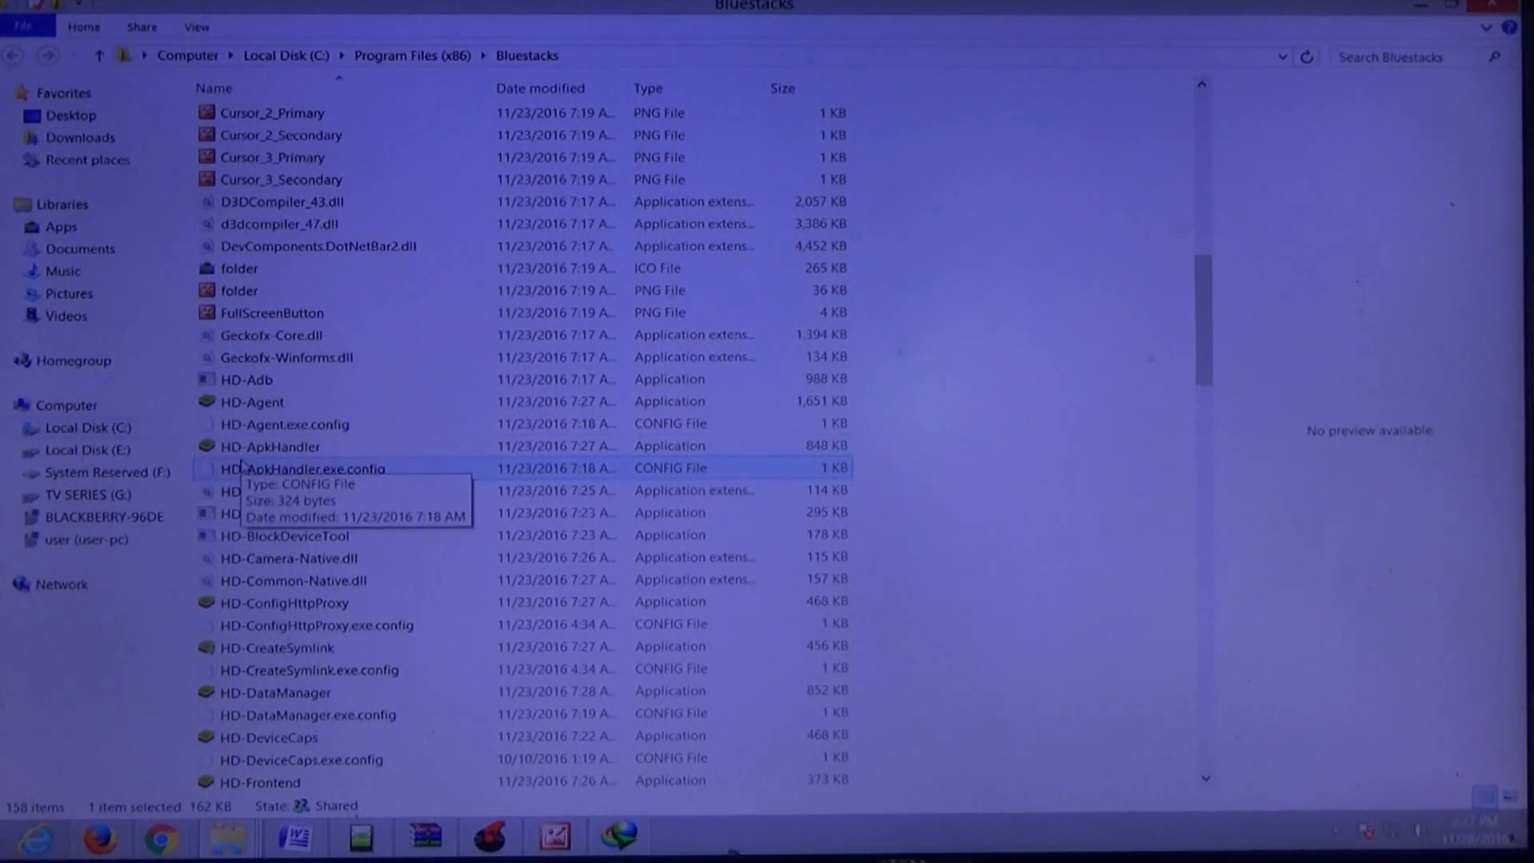
pyautogui.click(272, 446)
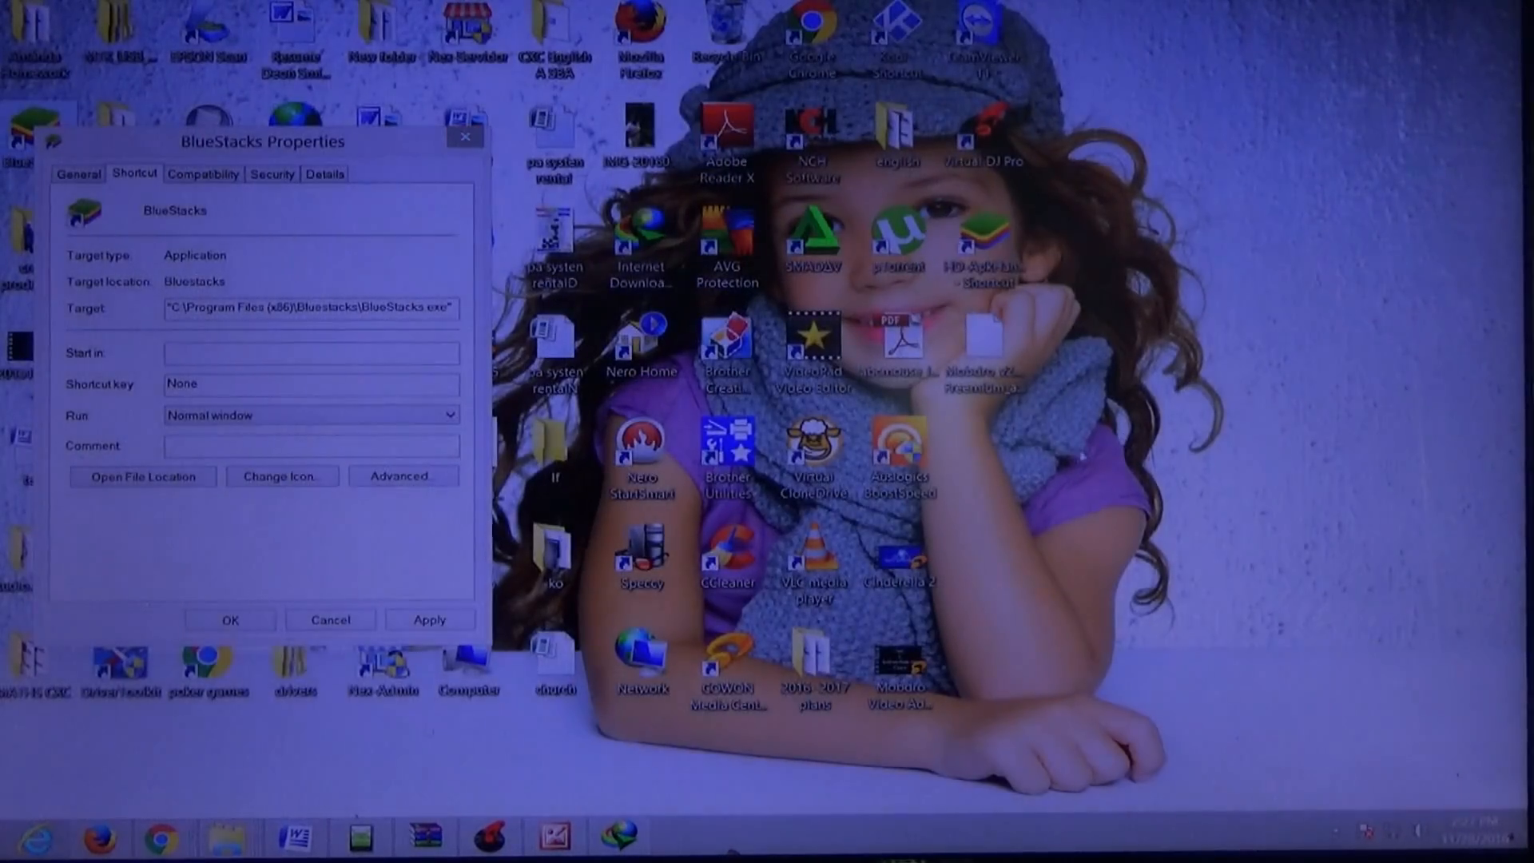
pyautogui.moveTo(987, 244)
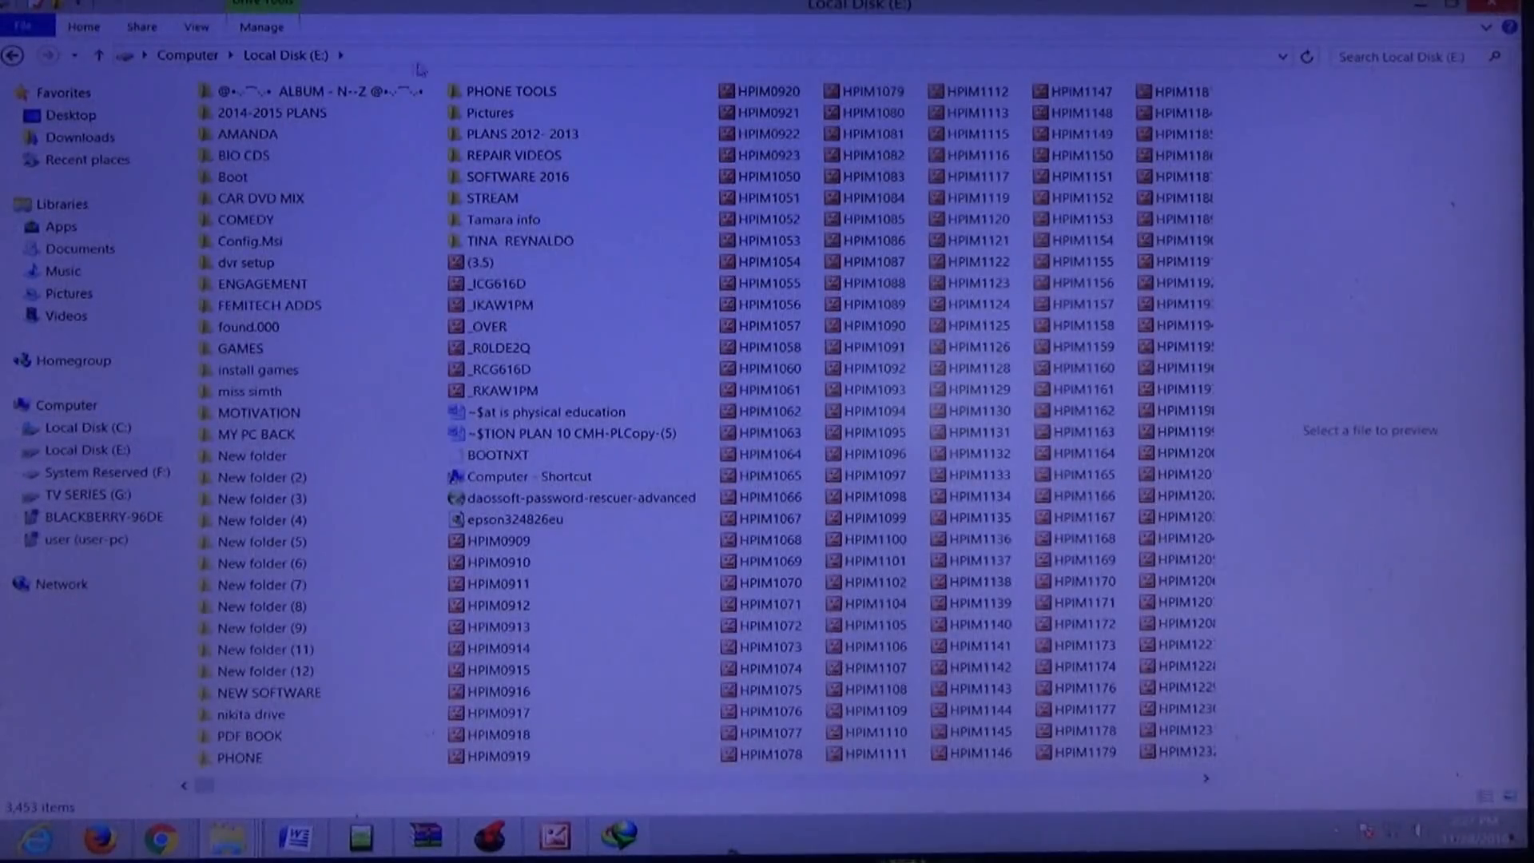
# - Browse into SOFTWARE 2016 > APK > media on drive E and select an APK file
pyautogui.doubleClick(513, 175)
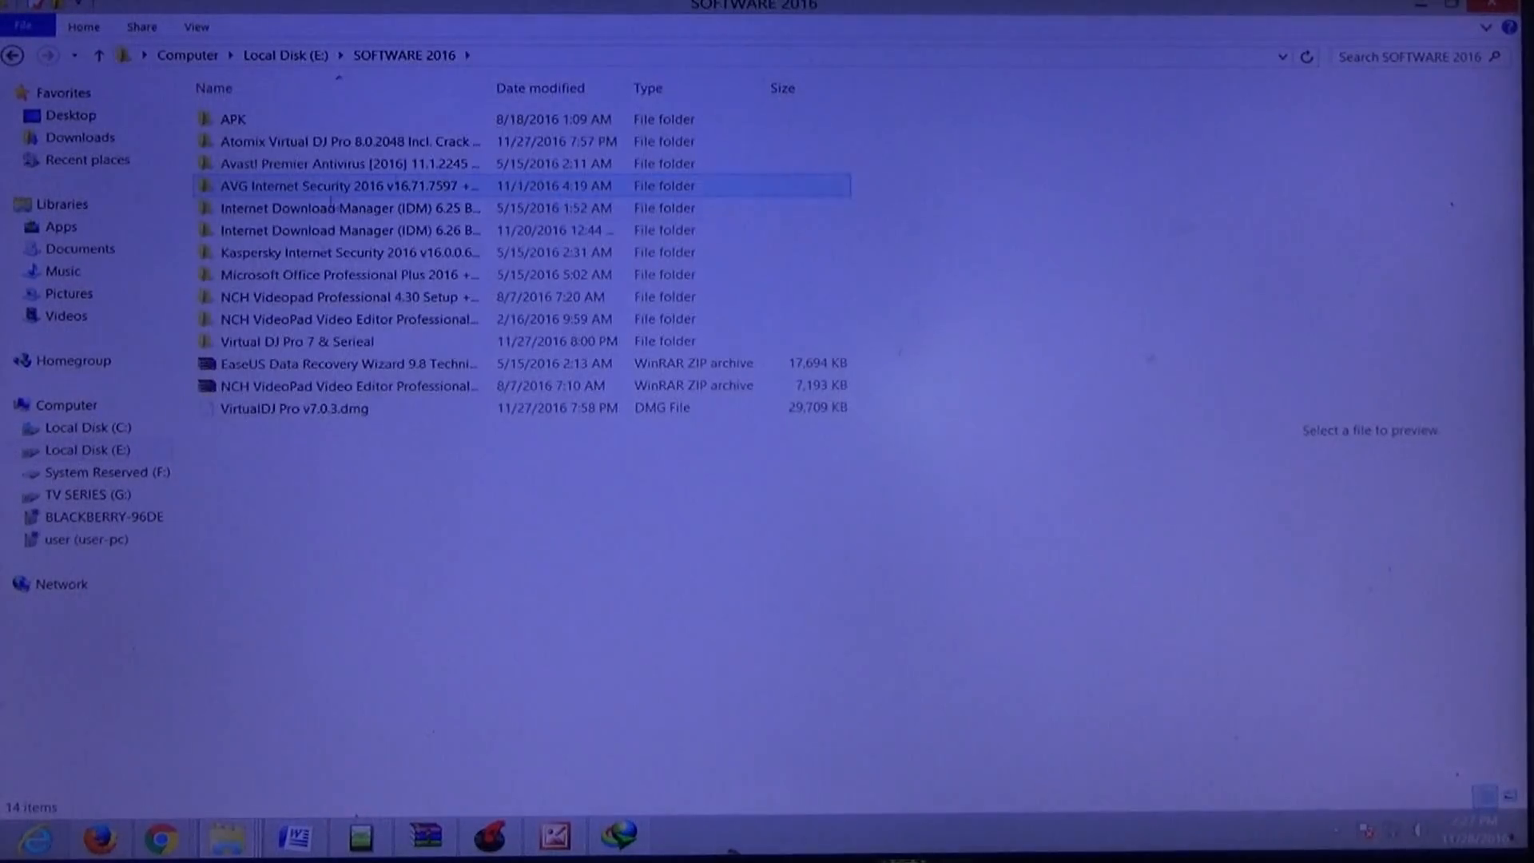
pyautogui.doubleClick(232, 119)
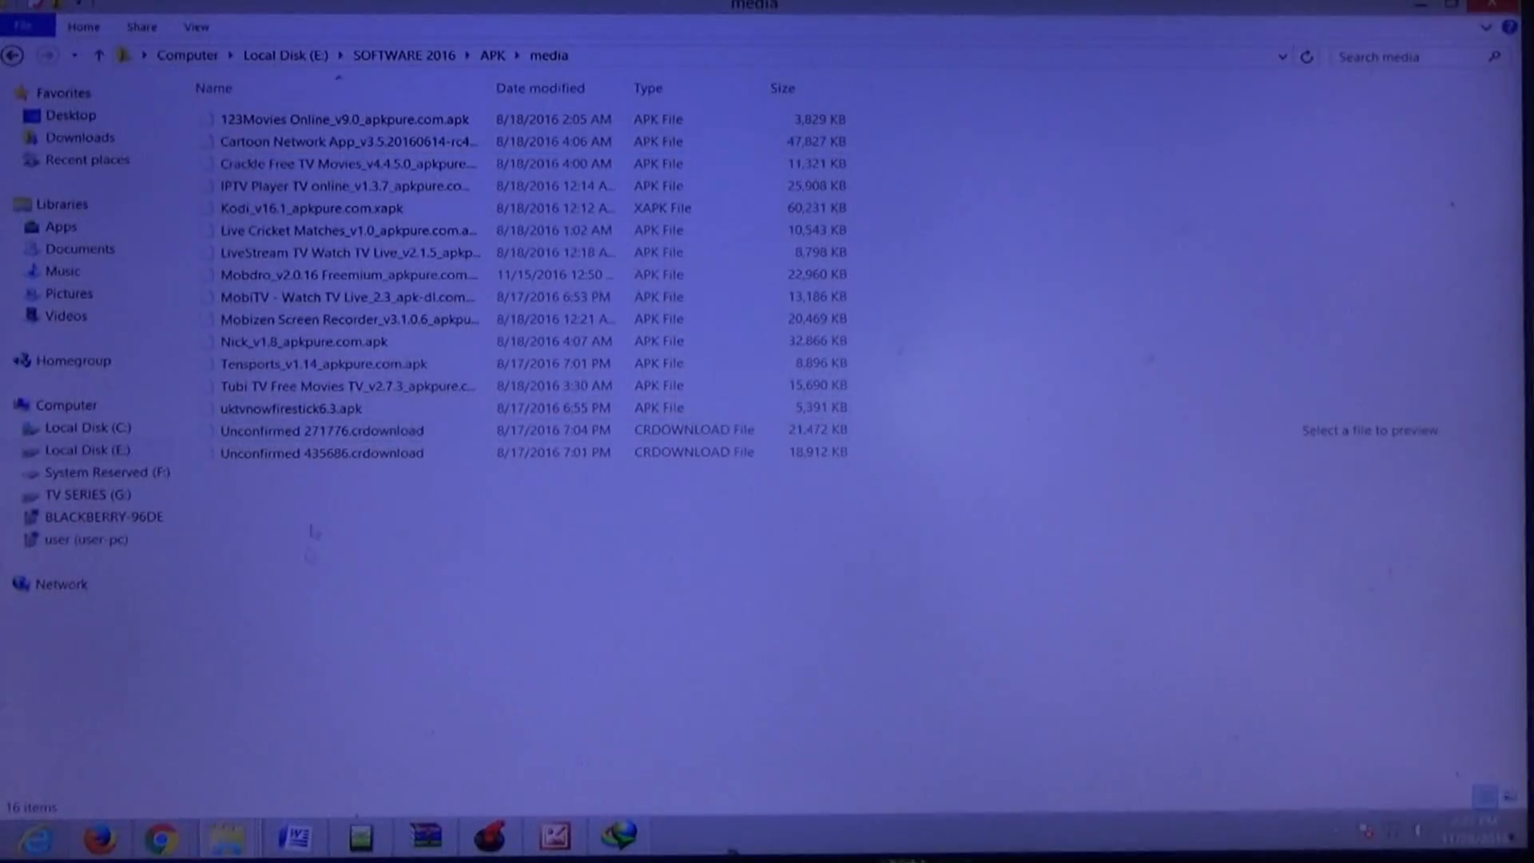
pyautogui.click(342, 430)
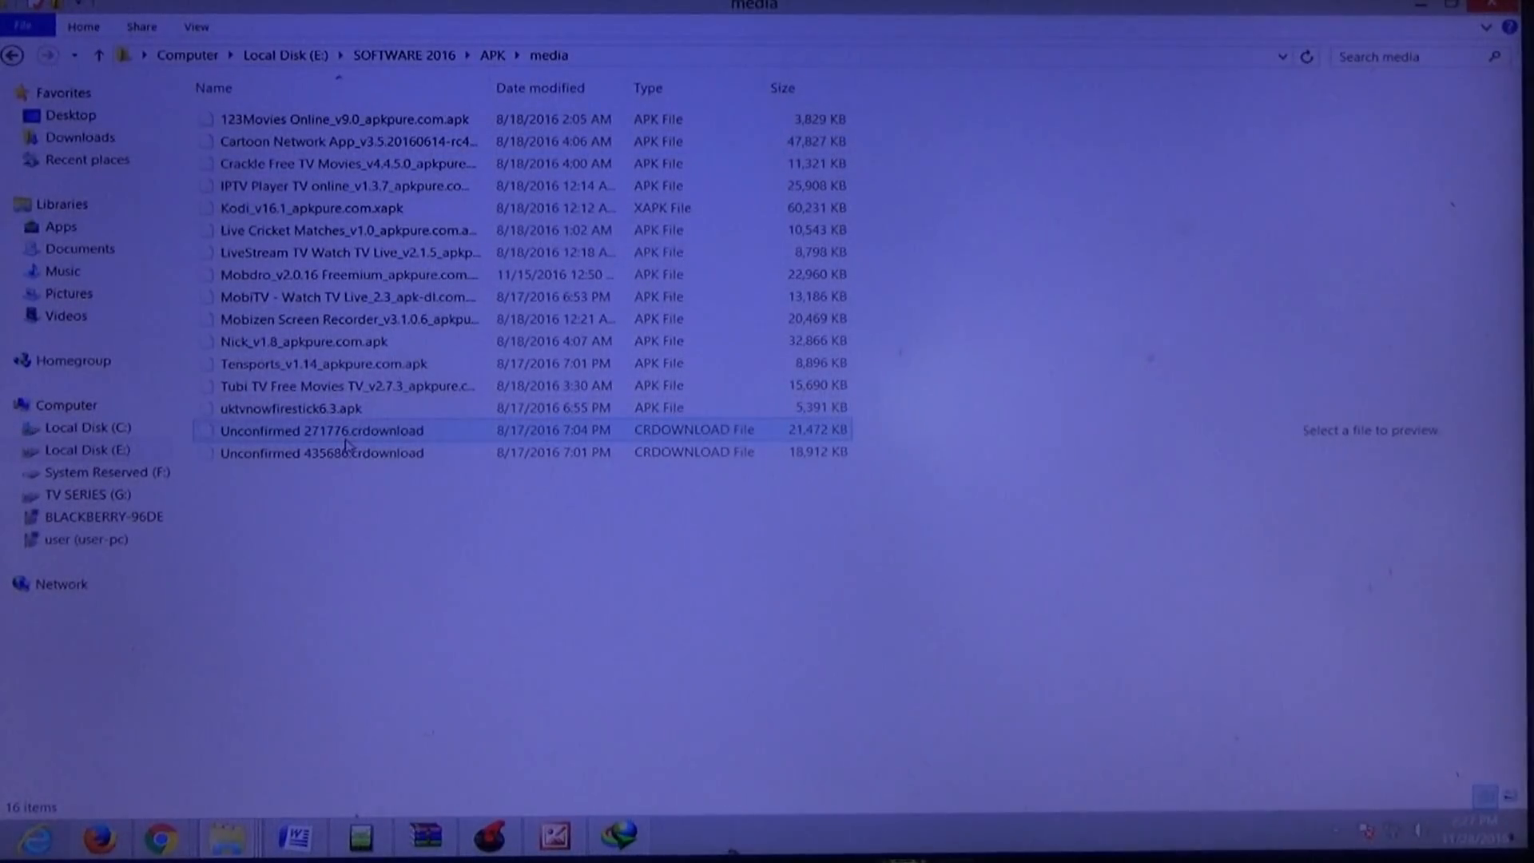
pyautogui.moveTo(342, 430)
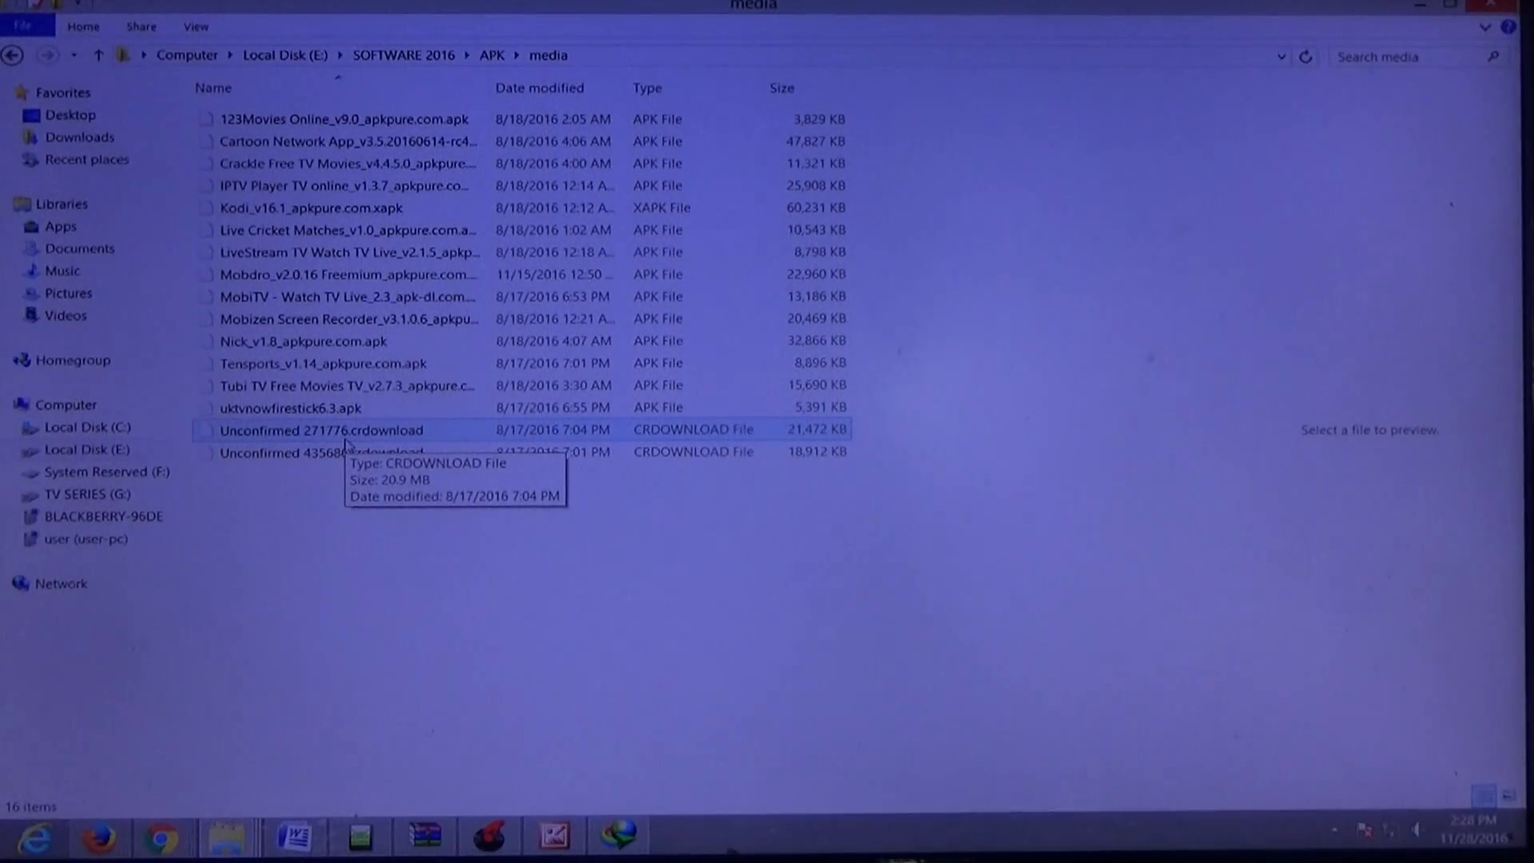
pyautogui.click(348, 141)
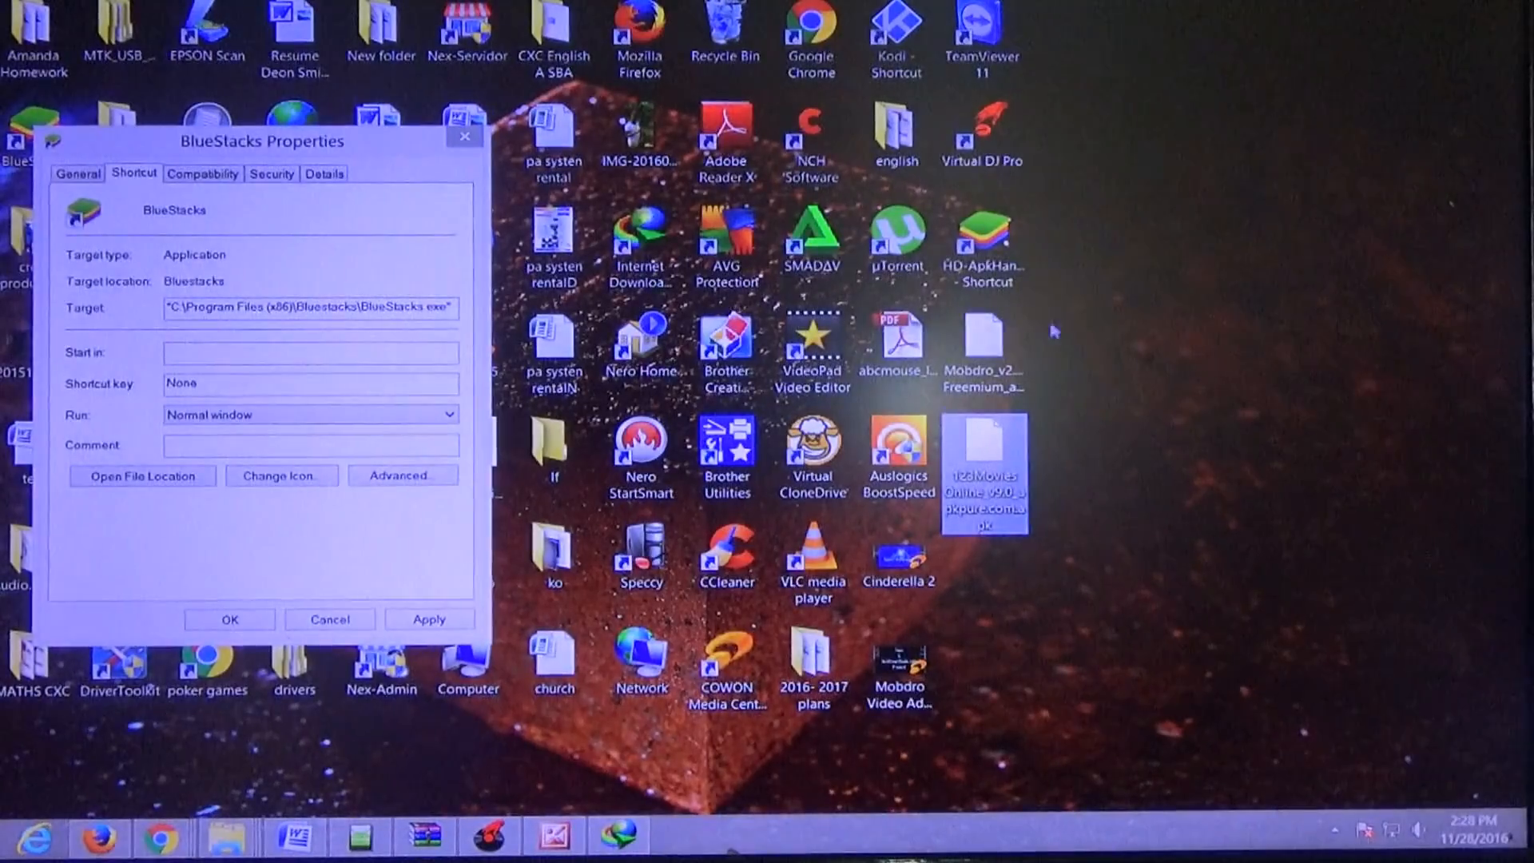
pyautogui.moveTo(985, 301)
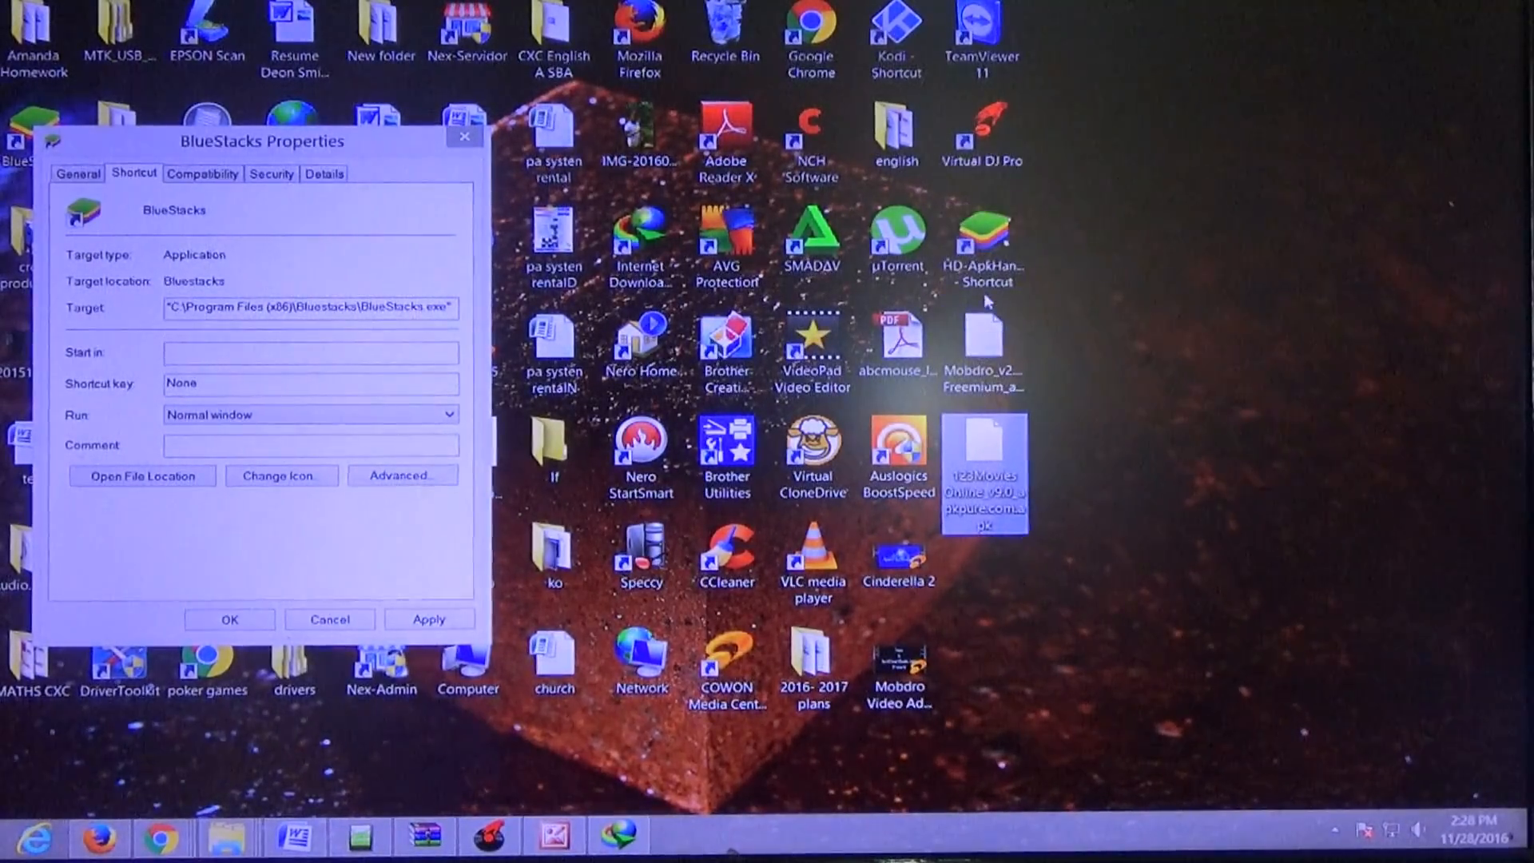
pyautogui.moveTo(982, 450)
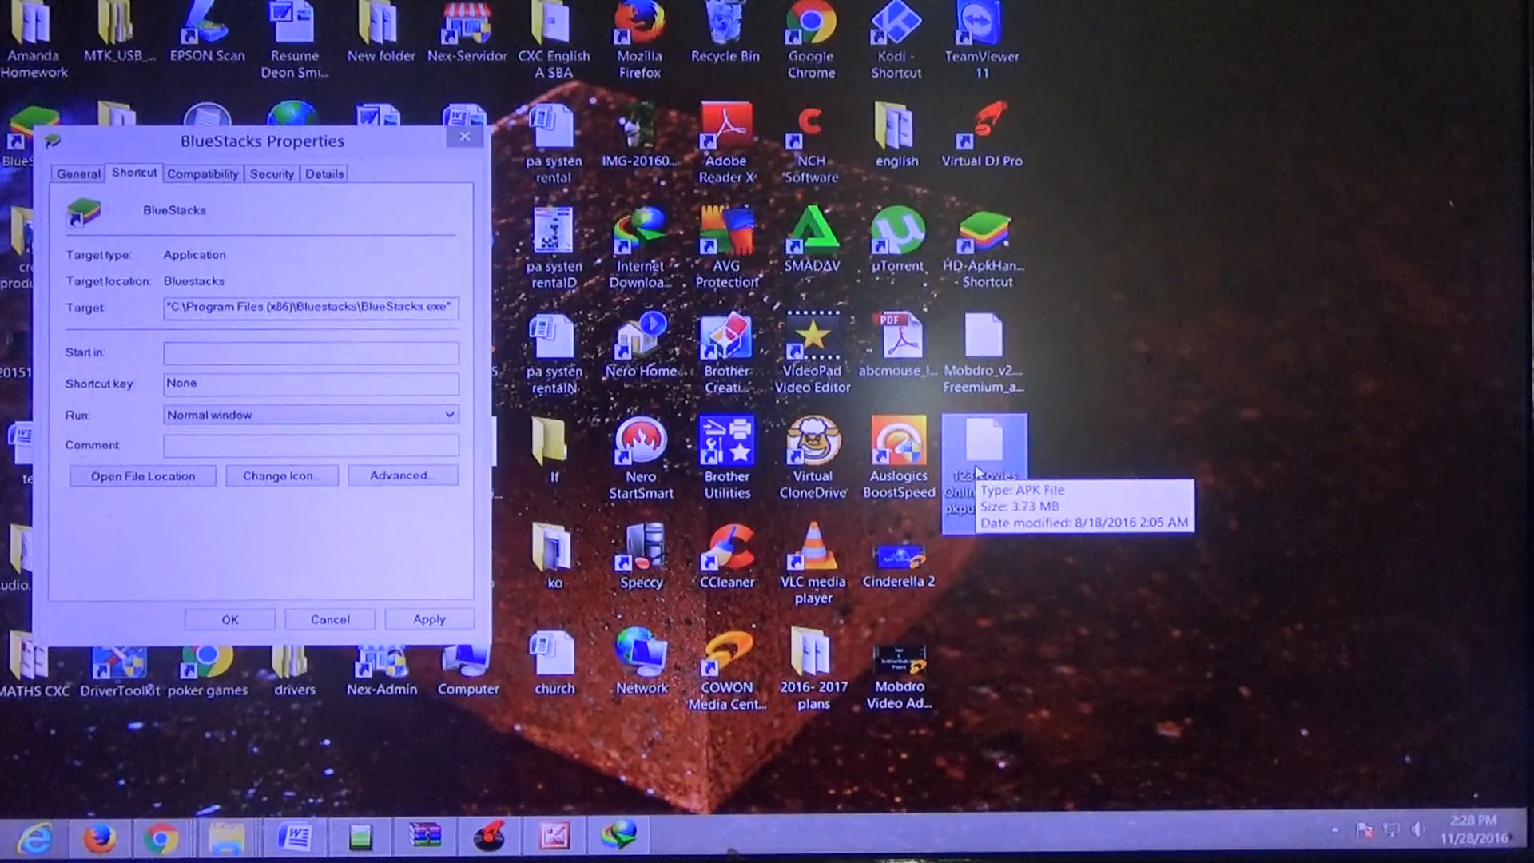